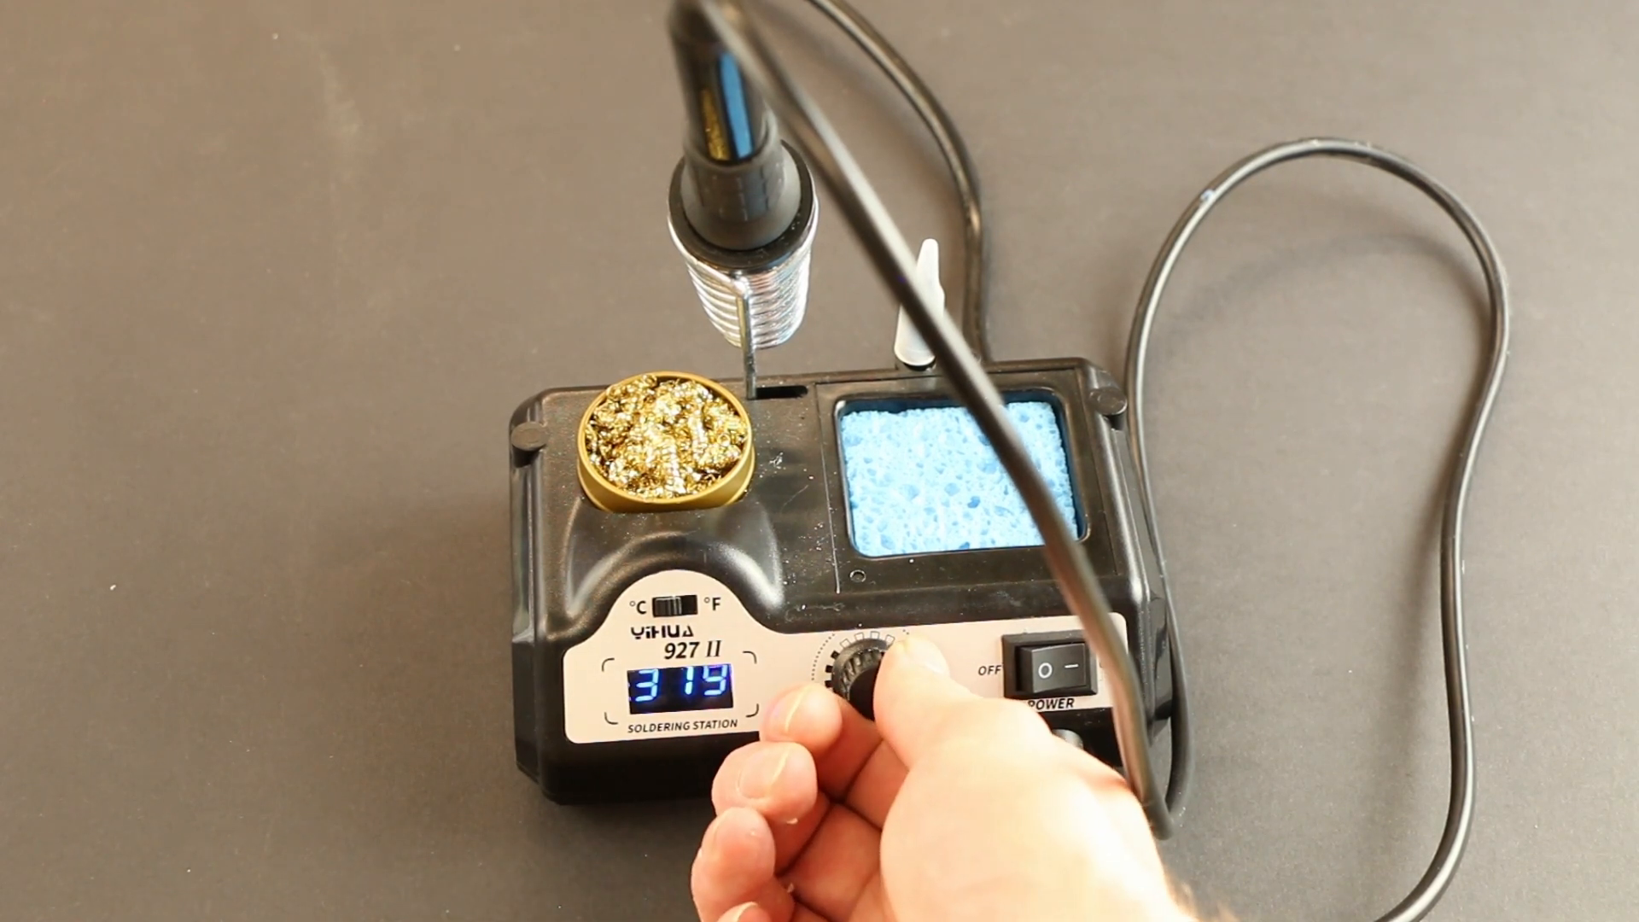
drag(867, 669, 857, 690)
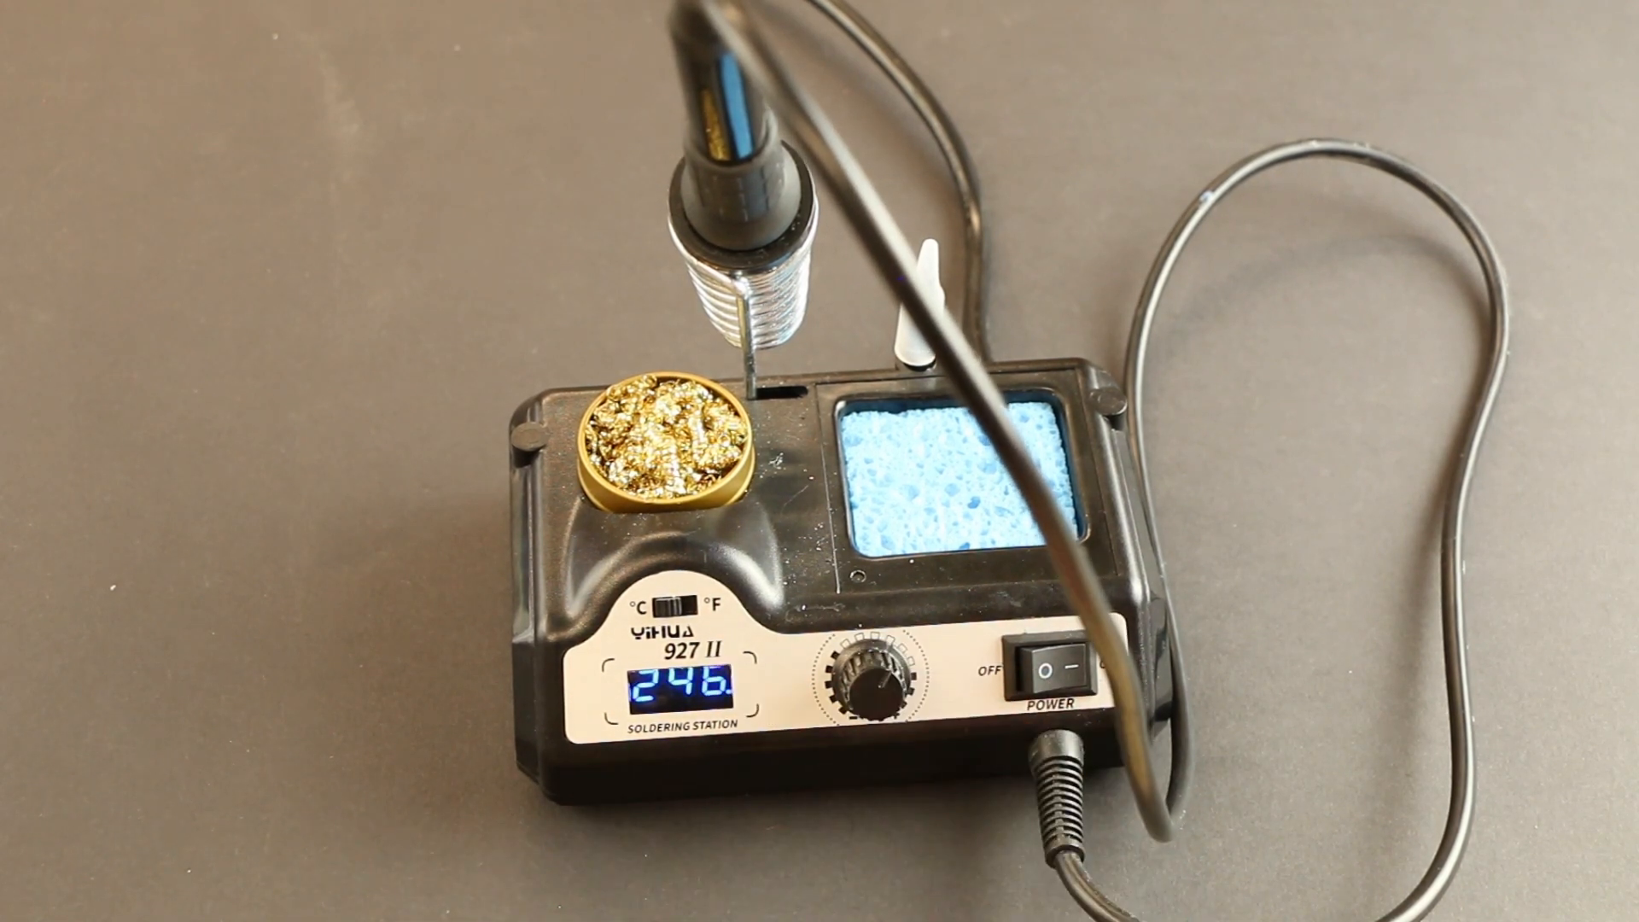